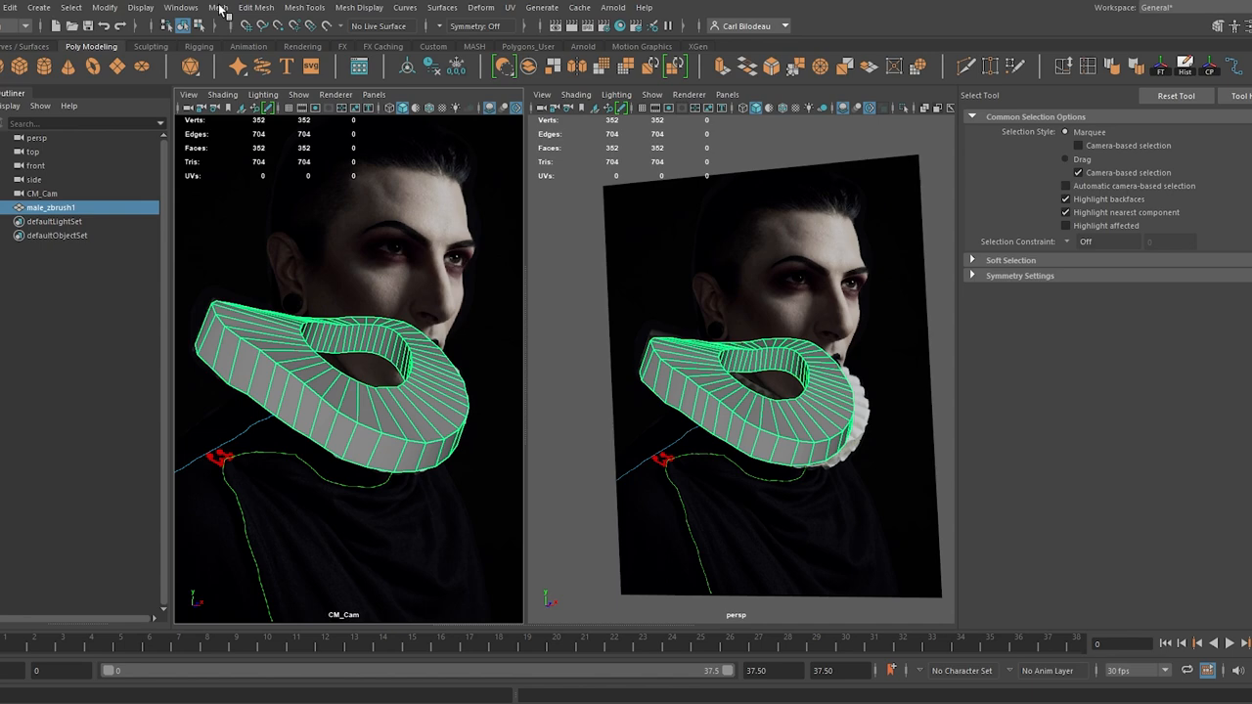
{"action": "mouse_move", "coordinate": [253, 8]}
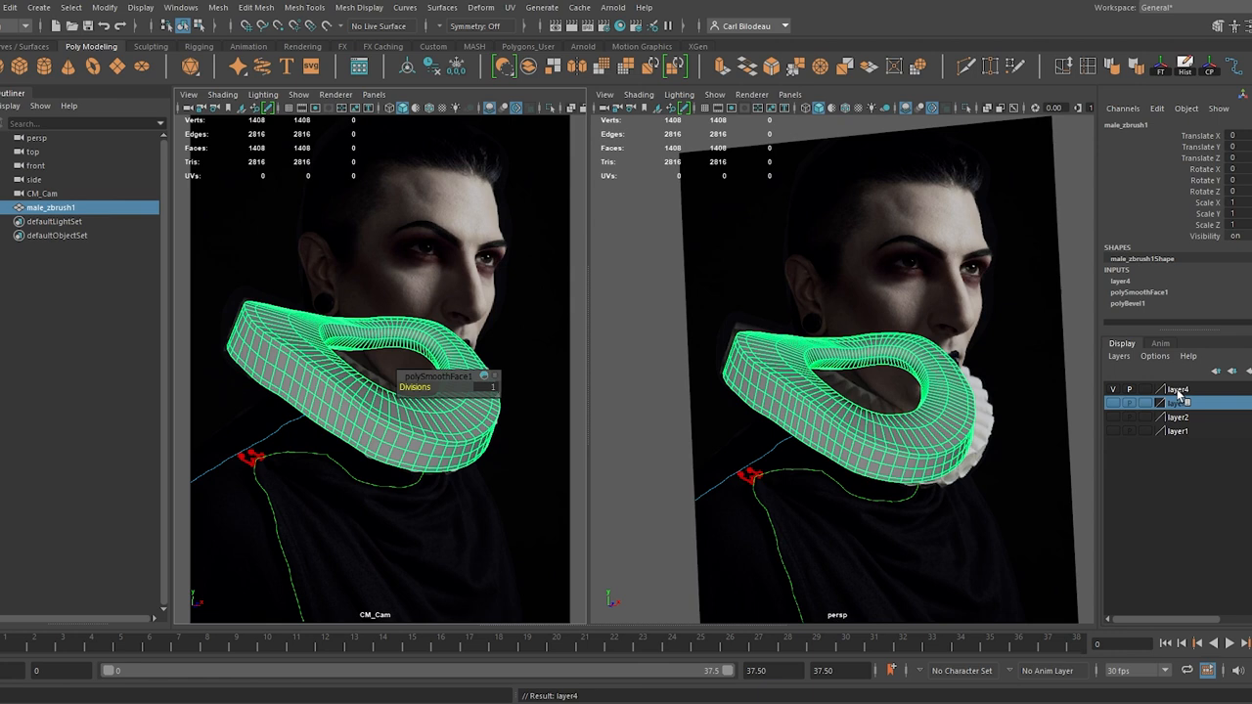
Step: Rename the new display layer holding the smoothed collar to 'Guide' and save it
{"action": "double_click", "coordinate": [1178, 403]}
{"action": "type", "text": "Guide"}
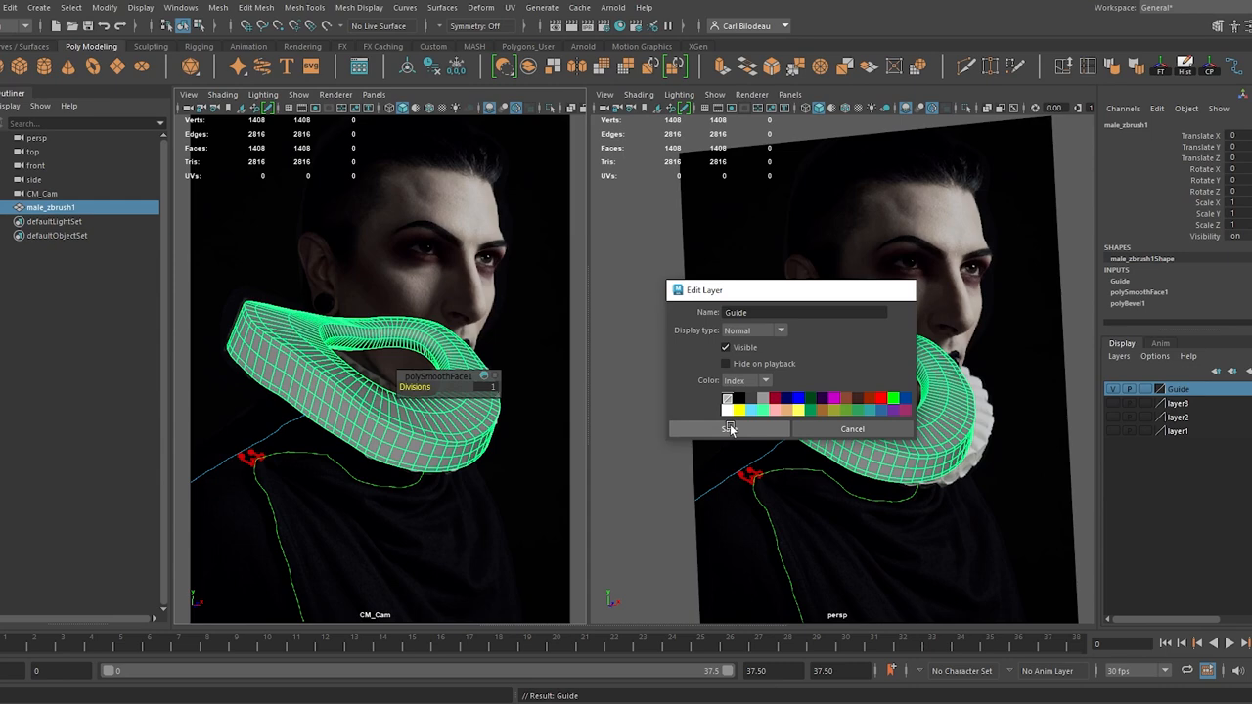
{"action": "left_click", "coordinate": [728, 428]}
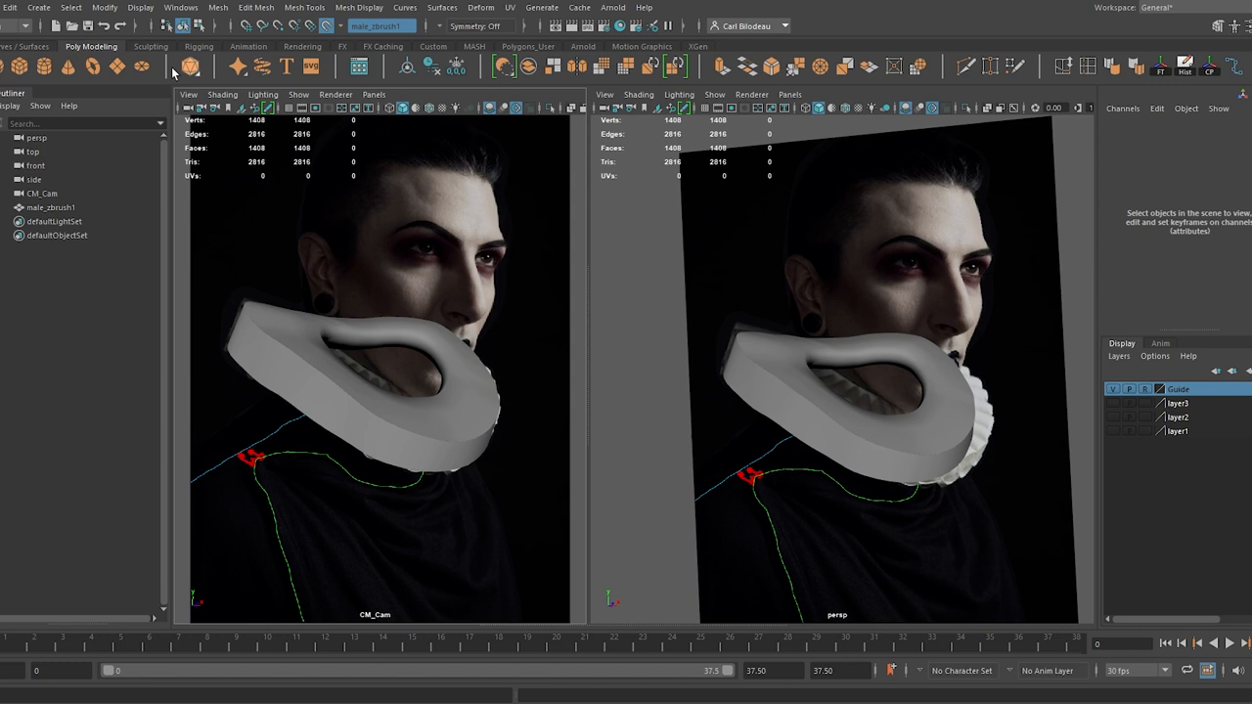
Step: Make the Guide collar a live surface and begin placing CV curve points on it
{"action": "left_click", "coordinate": [39, 8]}
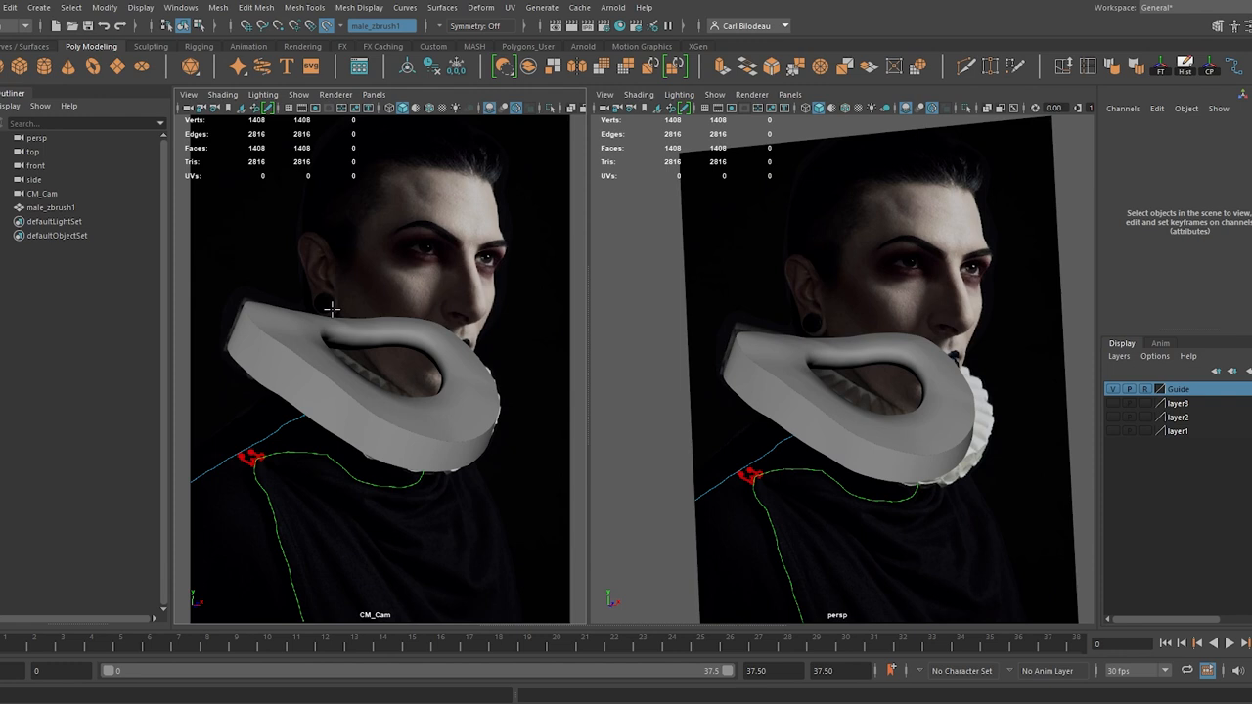
{"action": "key", "text": "4"}
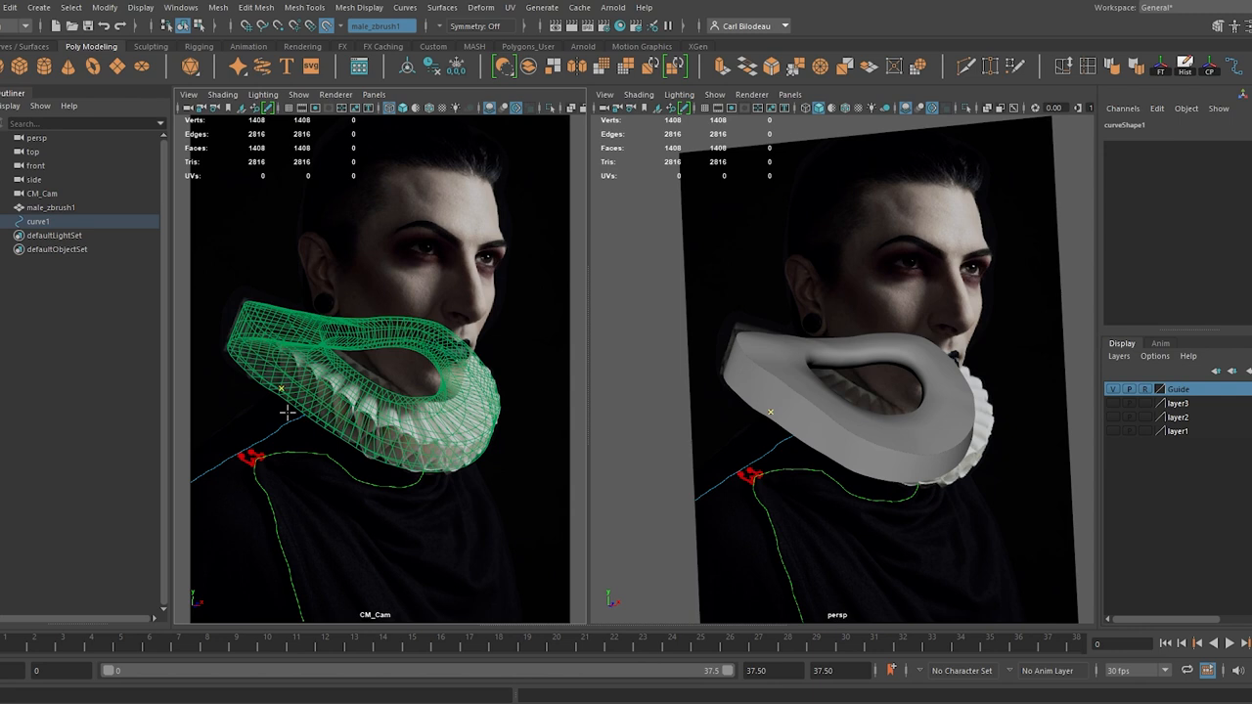
{"action": "left_click", "coordinate": [1147, 388]}
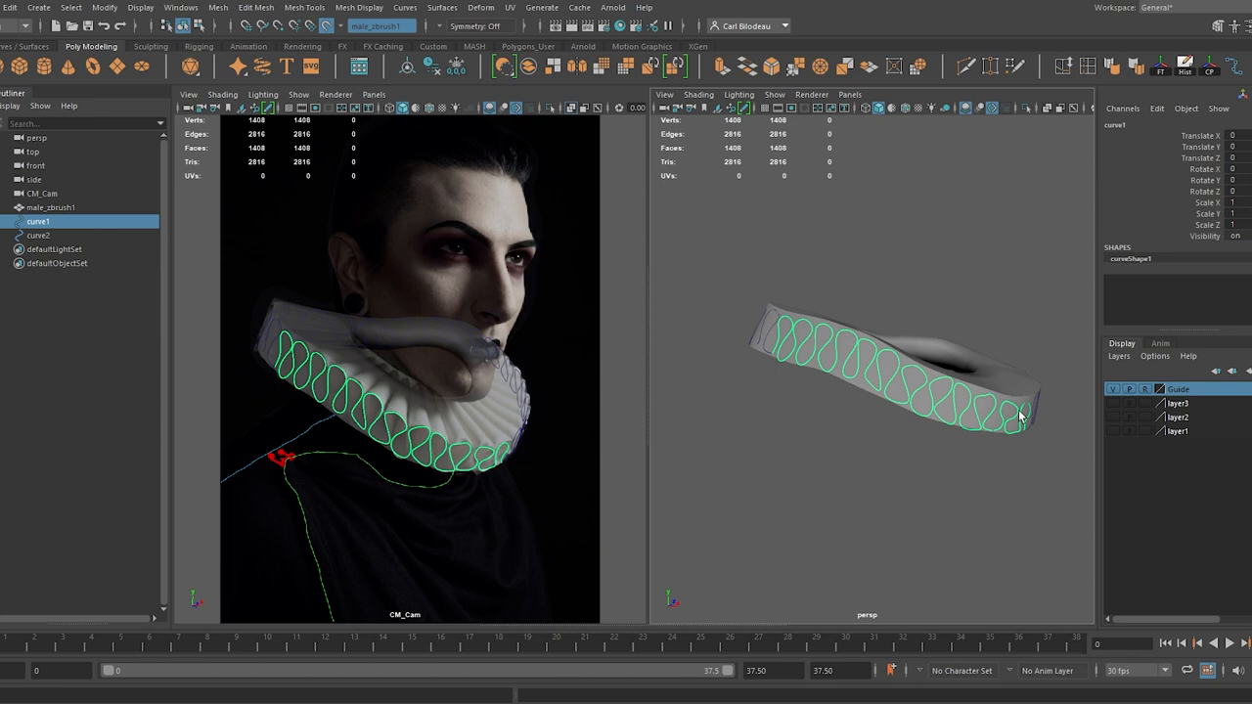
{"action": "left_click", "coordinate": [305, 8]}
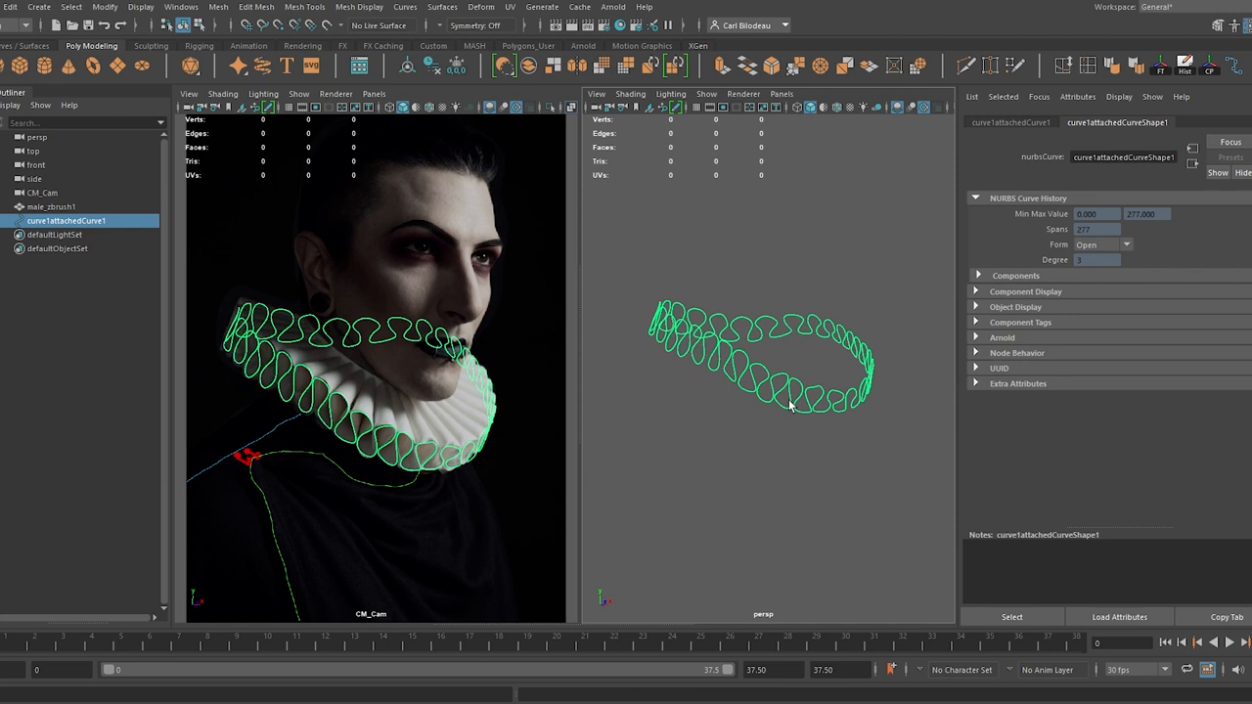
{"action": "mouse_move", "coordinate": [263, 66]}
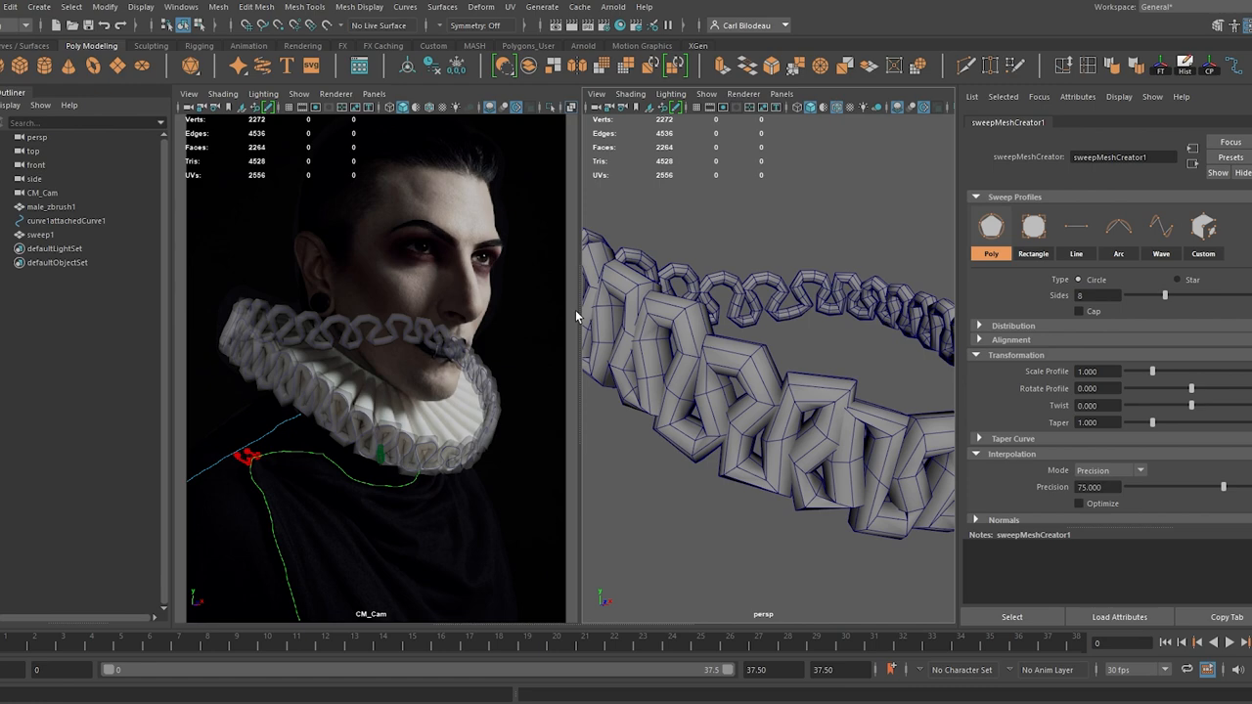
Step: Drag sweepMeshCreator1's Rotate Profile from about 209 to about 257 degrees
{"action": "left_click", "coordinate": [1077, 227]}
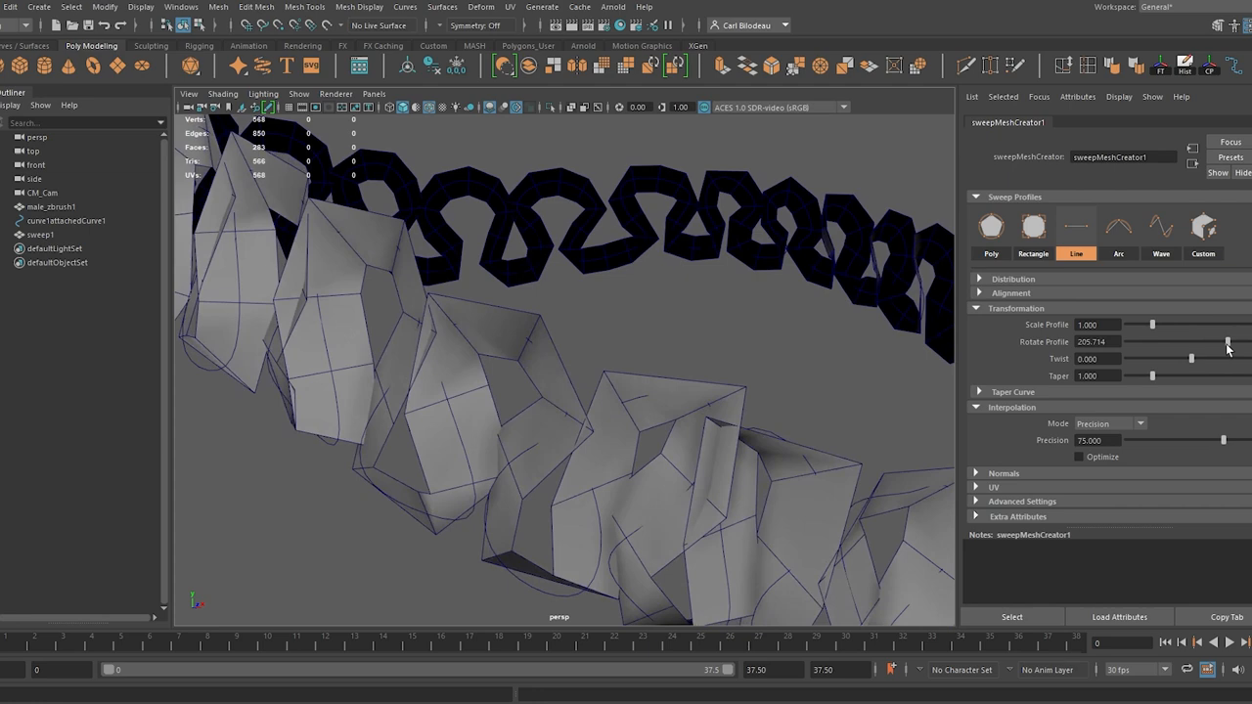
{"action": "left_click_drag", "start_coordinate": [1229, 340], "coordinate": [1233, 341]}
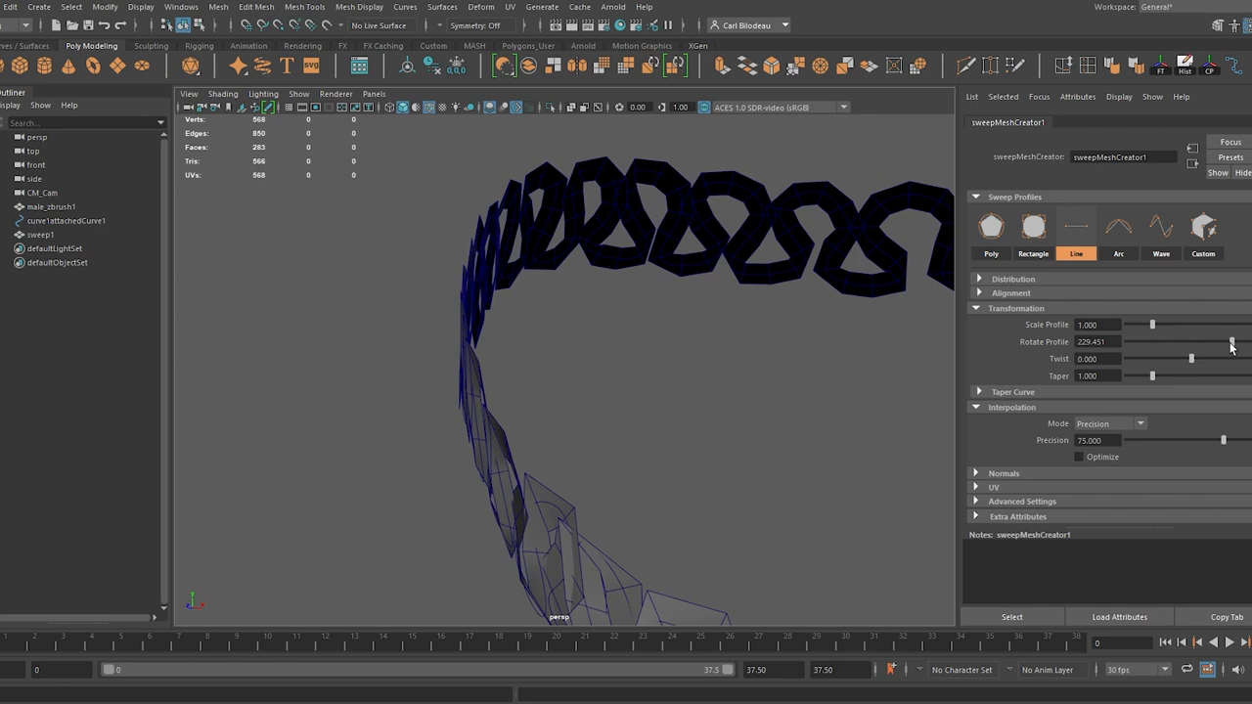
{"action": "left_click_drag", "start_coordinate": [1232, 341], "coordinate": [1235, 341]}
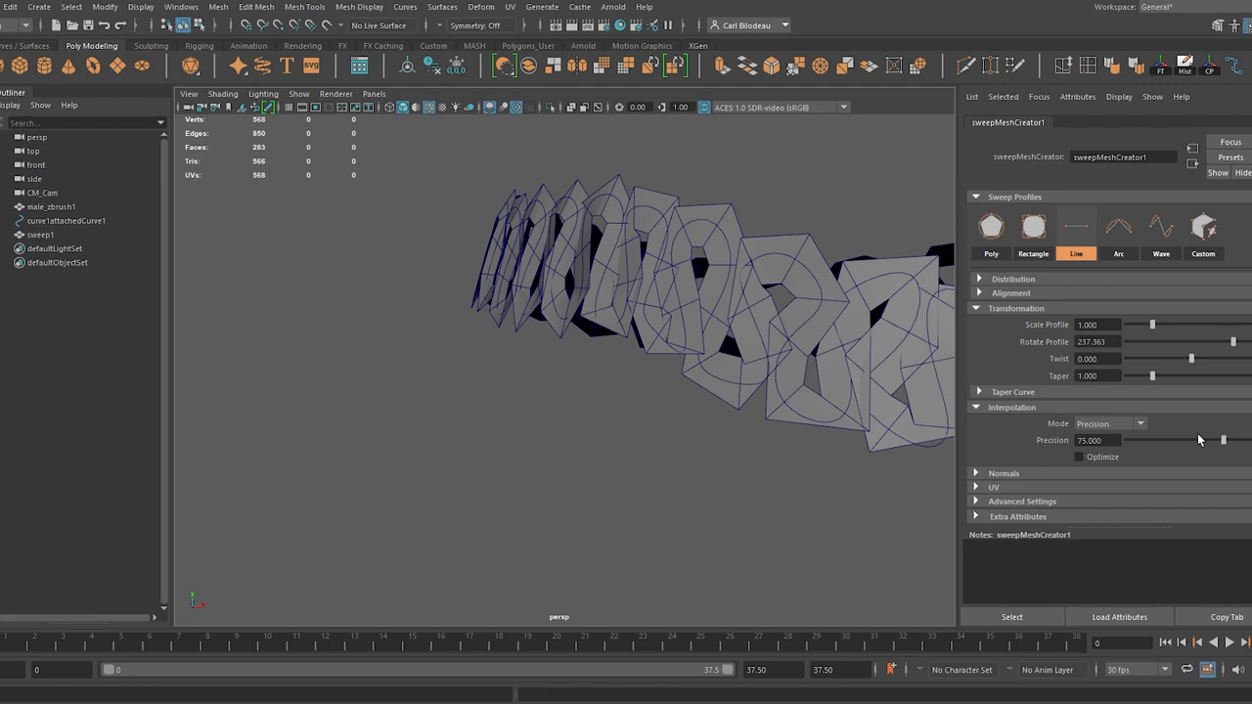
{"action": "left_click_drag", "start_coordinate": [1223, 440], "coordinate": [1251, 441]}
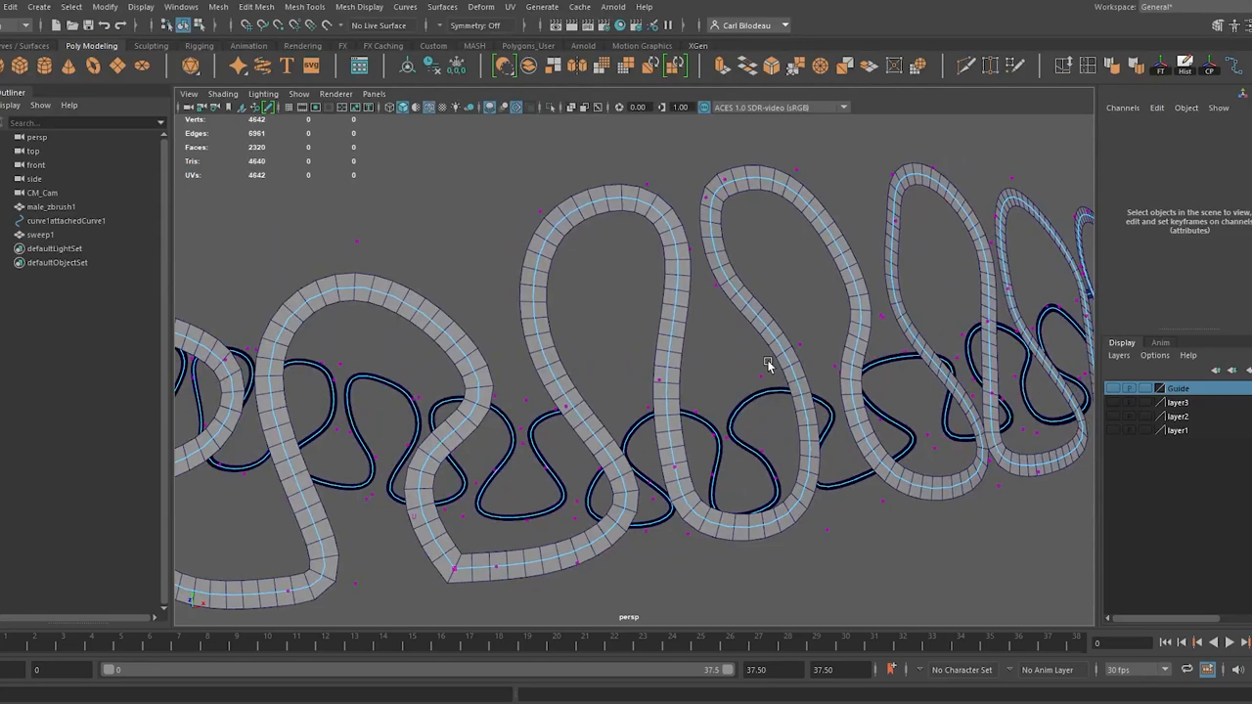
Step: Select the looping ruffle sweep mesh in the viewport
{"action": "left_click", "coordinate": [43, 235]}
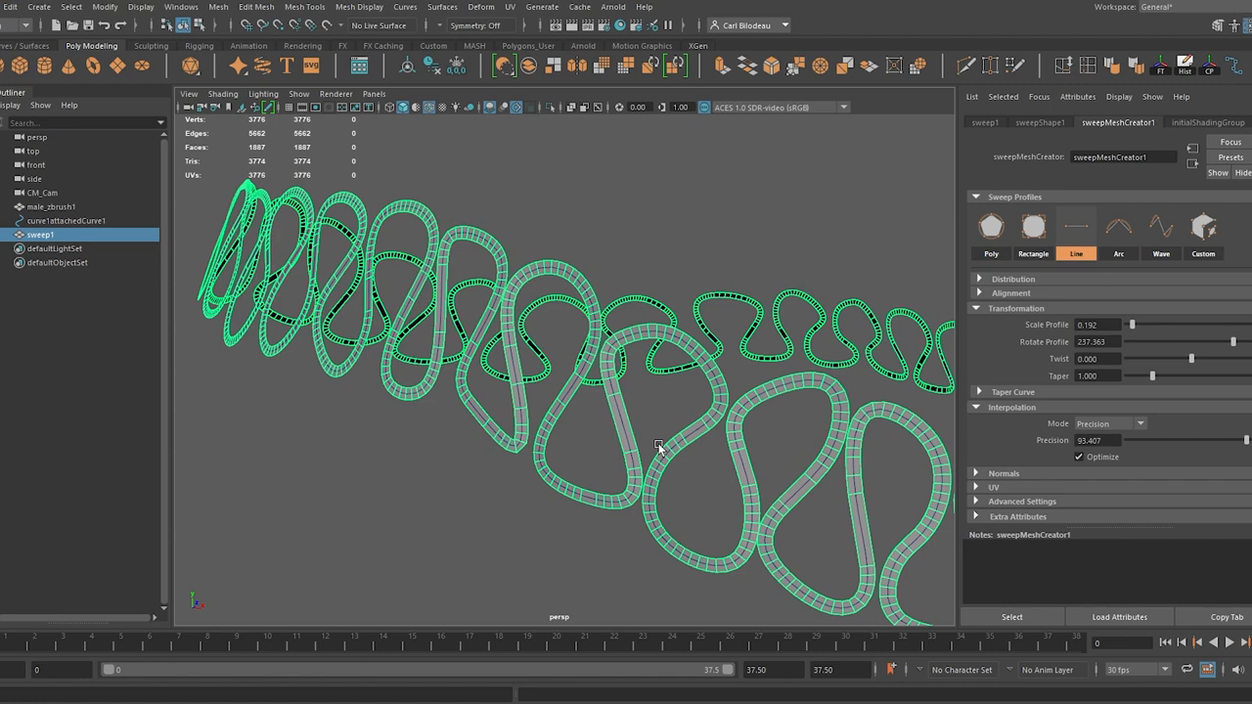
Step: Set Scale Profile to 0.192, Precision to about 93.4 and enable Optimize
{"action": "left_click_drag", "start_coordinate": [1213, 440], "coordinate": [1241, 440]}
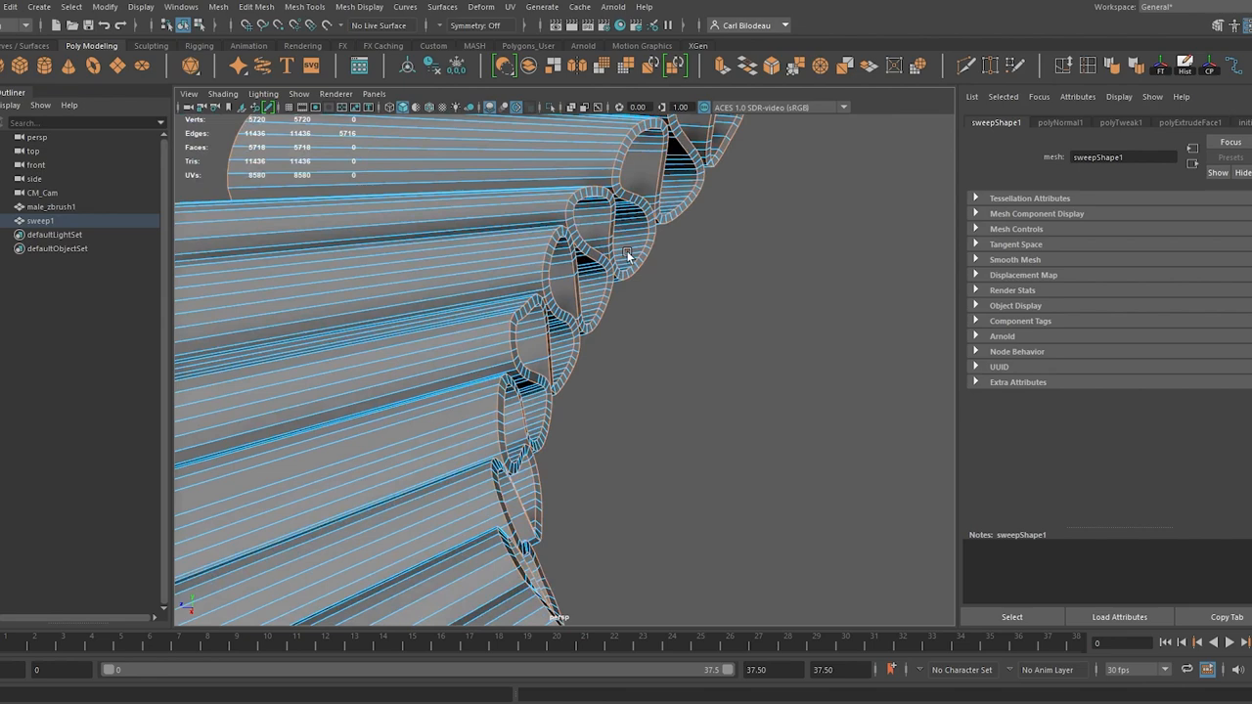
Step: Reverse the normals of sweep1 via Mesh Display
{"action": "left_click", "coordinate": [372, 8]}
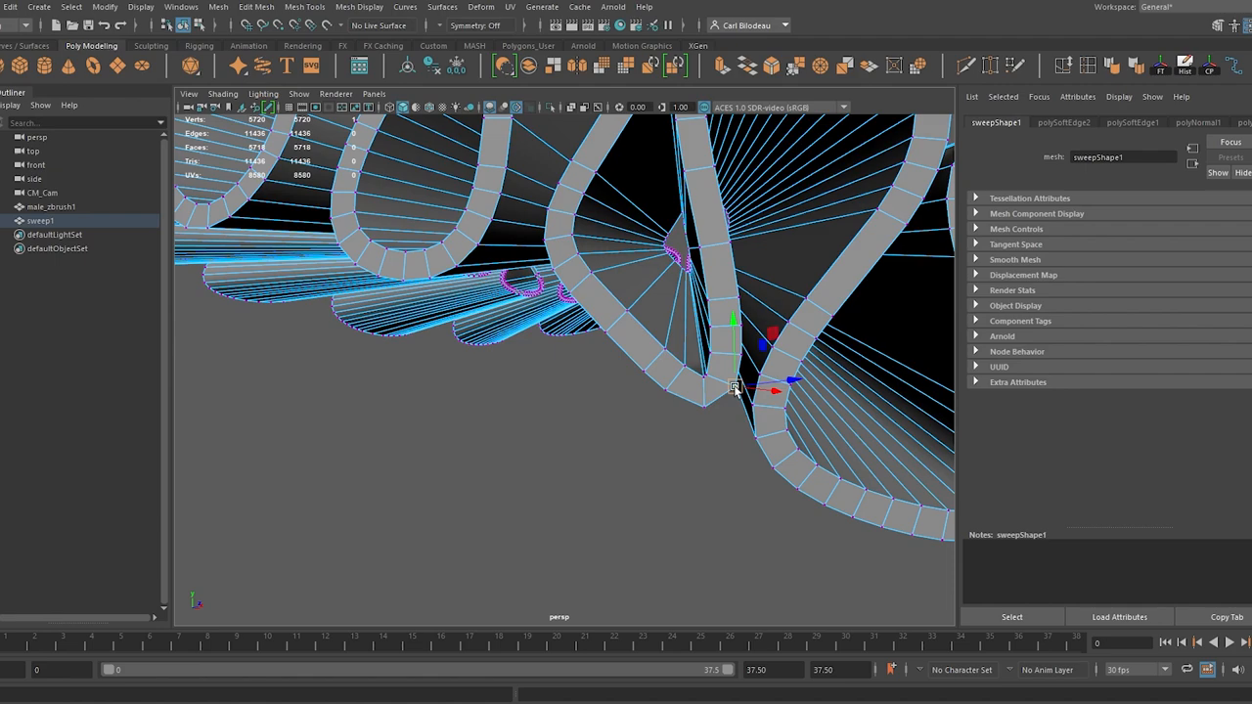
Step: Orbit out to inspect the whole hardened/softened collar ring
{"action": "left_click_drag", "start_coordinate": [733, 387], "coordinate": [563, 323]}
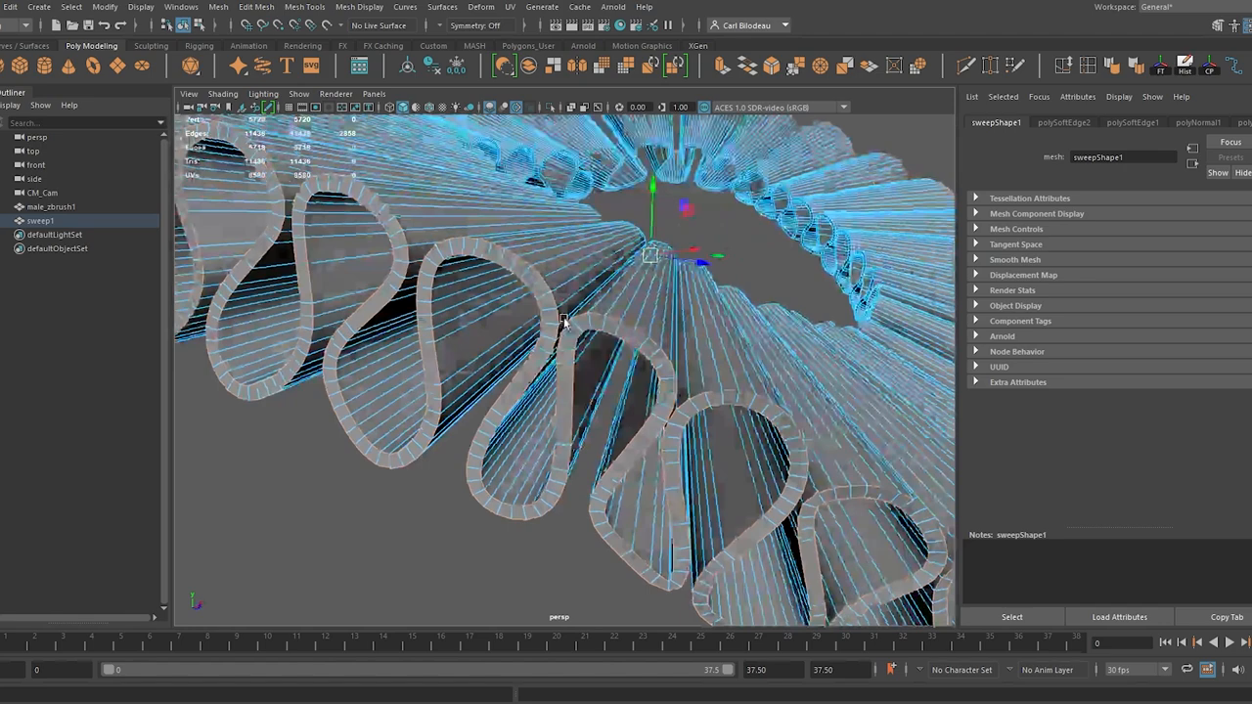